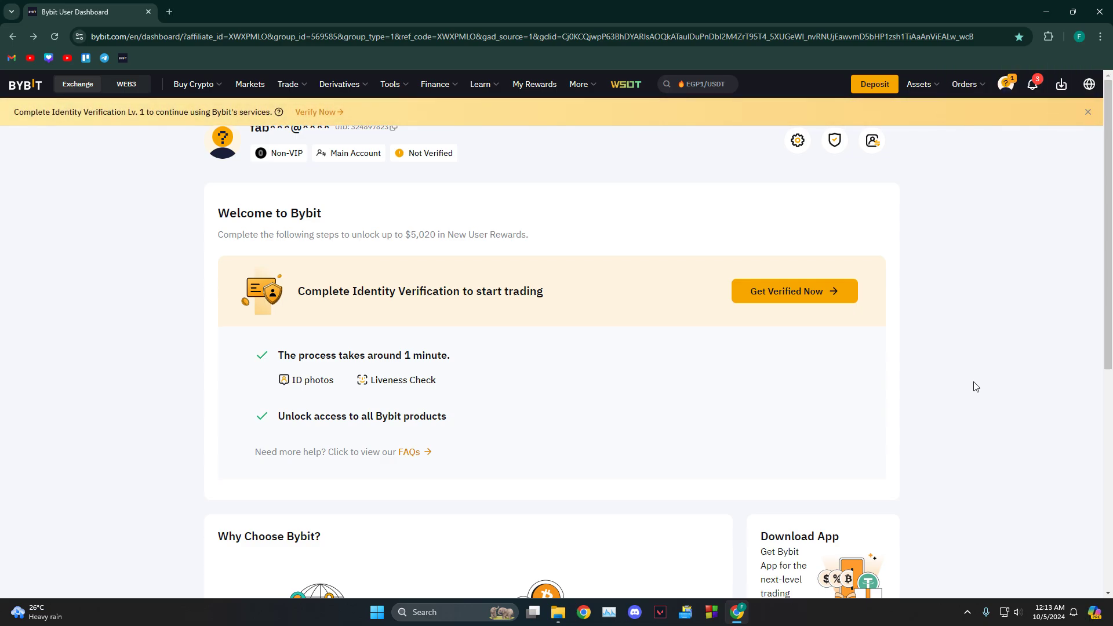
mouse_move(336, 271)
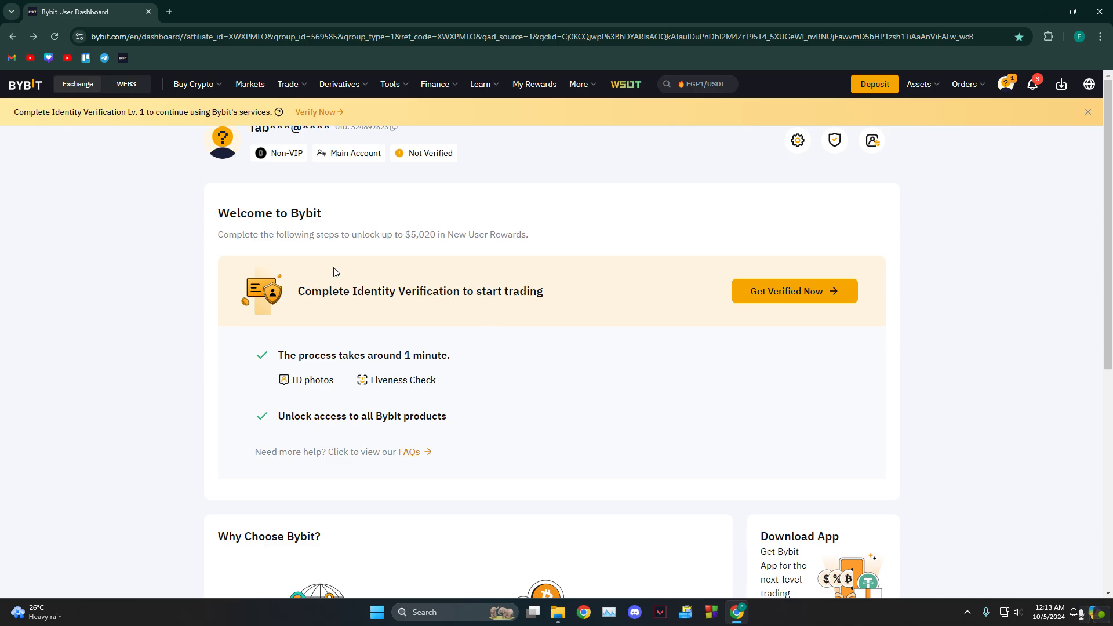
mouse_move(469, 178)
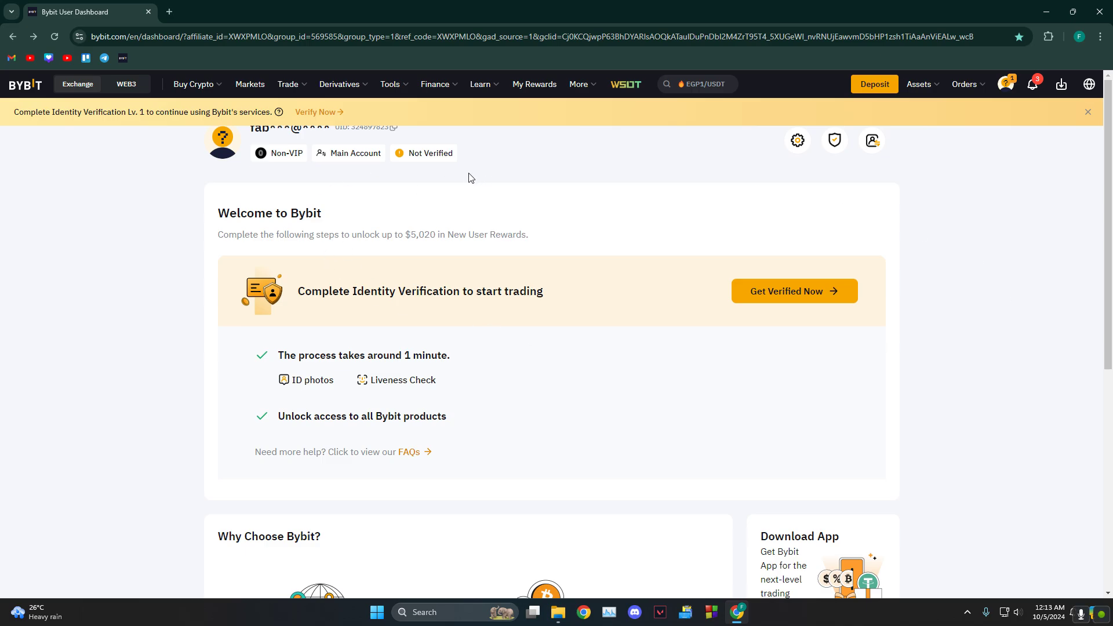
Go to the BTC Deposit page and dismiss both identity-verification prompts with Verify Later.
left_click(193, 83)
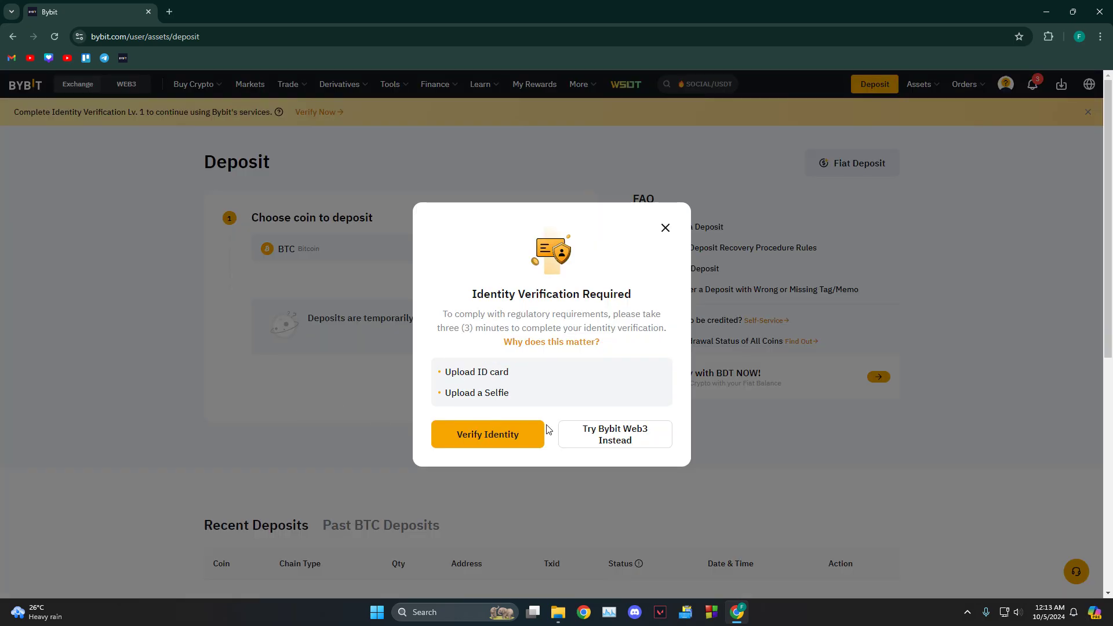
left_click(615, 433)
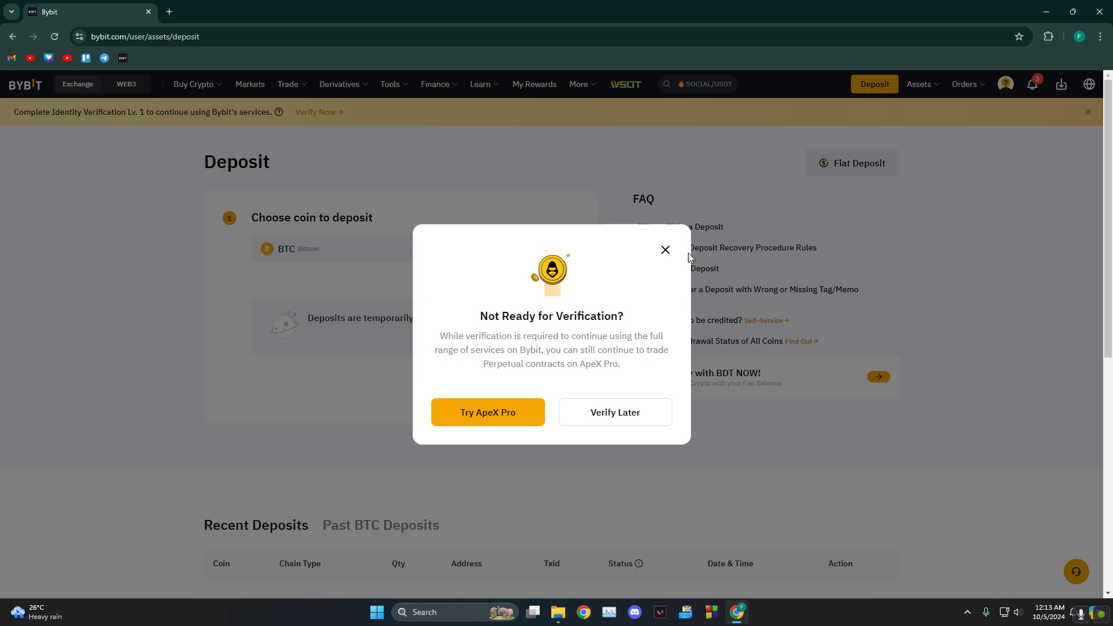
left_click(664, 249)
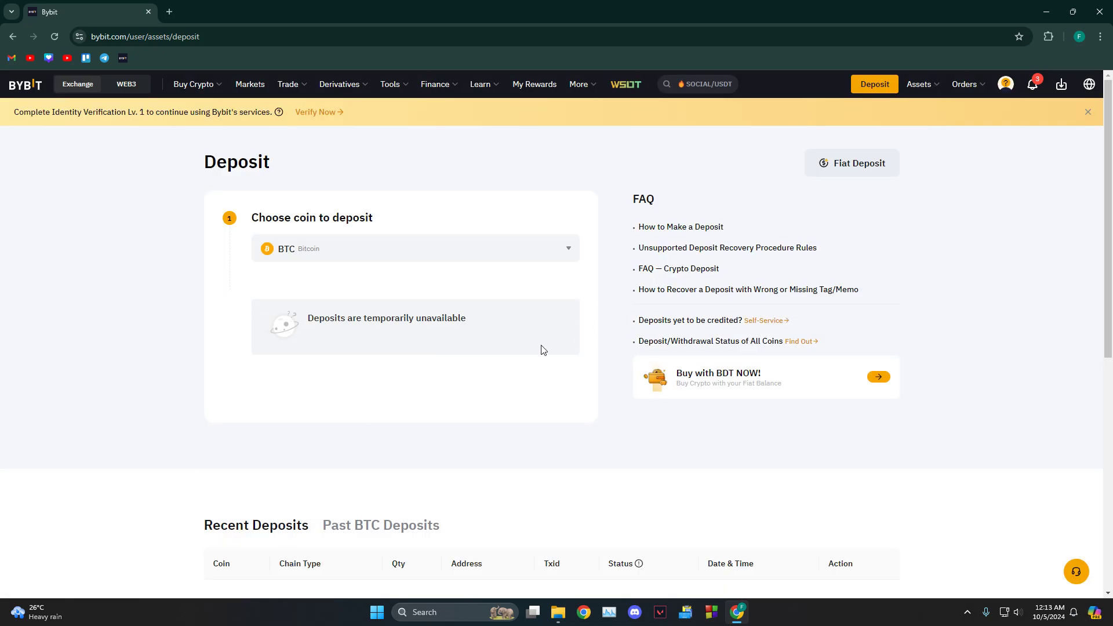
Reach One-Click Buy for BTC with BDT and show the payment methods (Nagad, Bank Transfer, Rocket).
left_click(194, 83)
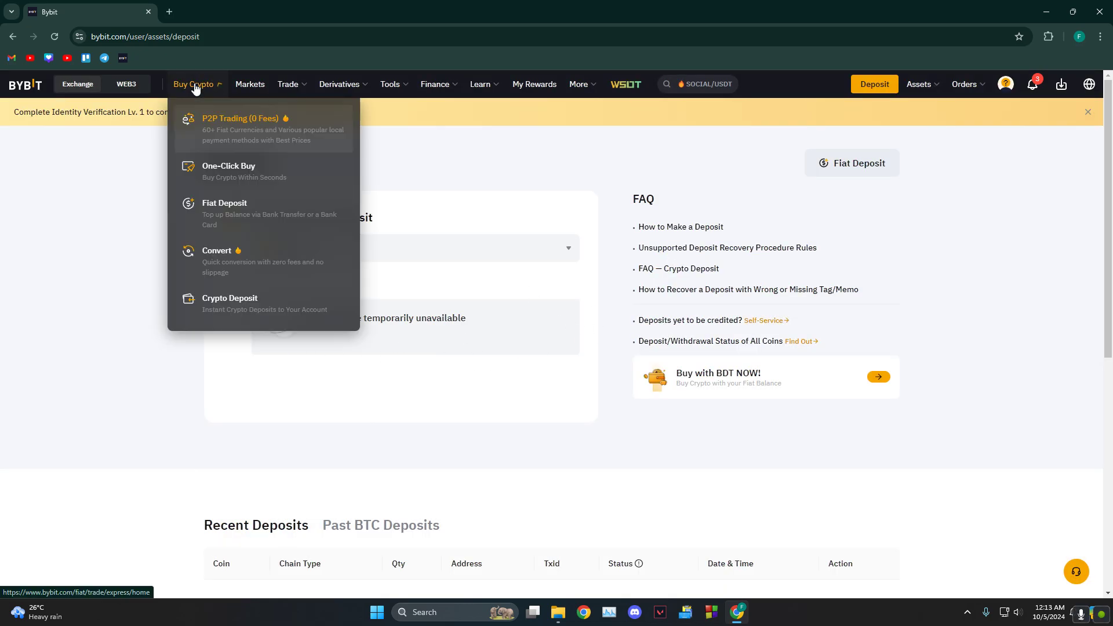
left_click(240, 128)
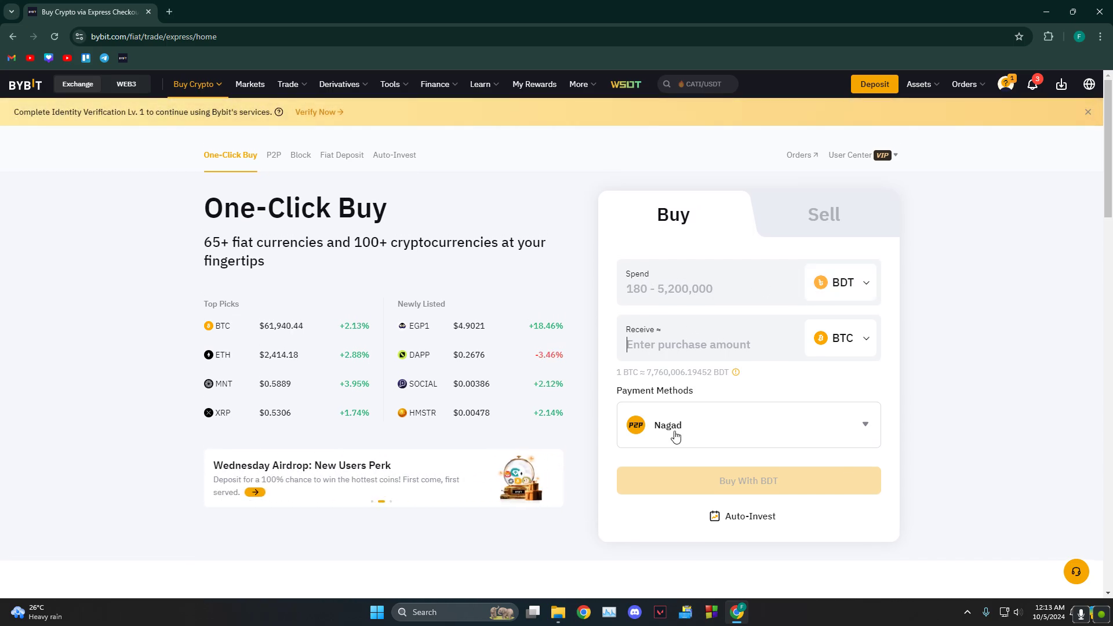
left_click(748, 425)
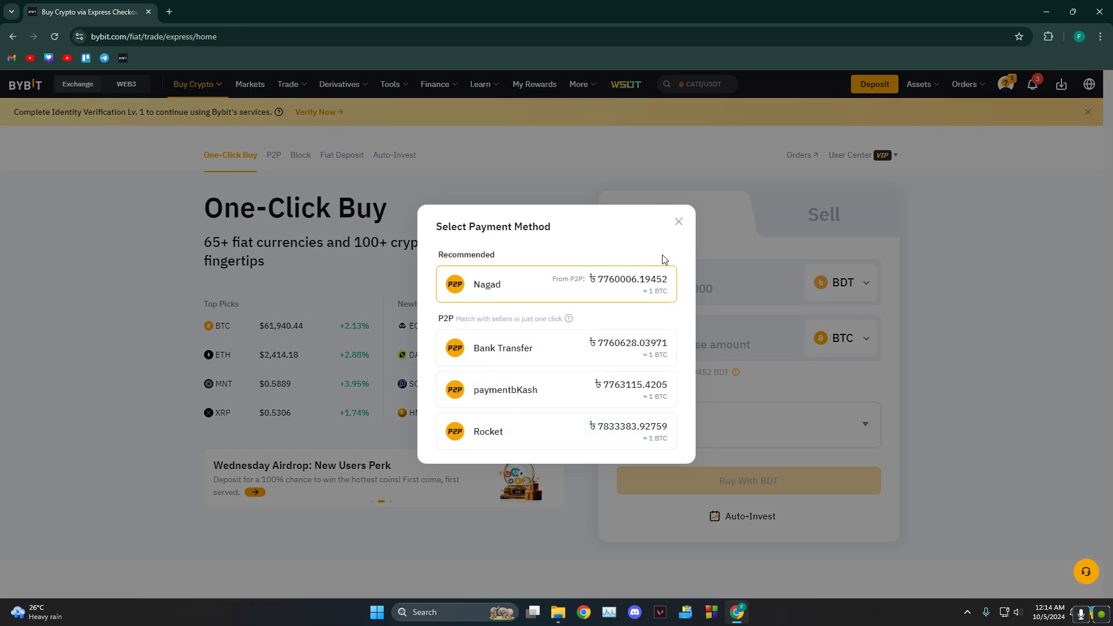